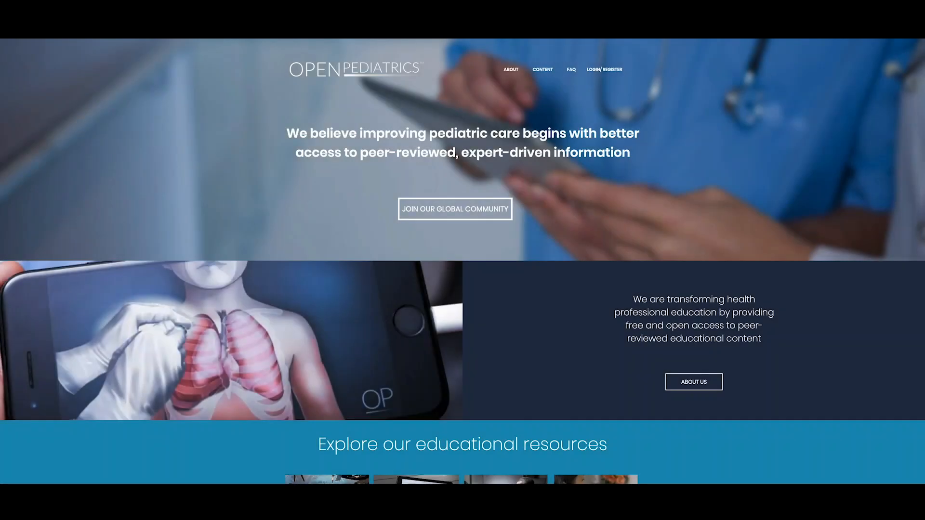
Step: Scroll down through the homepage sections toward the About Us link
scroll(down, 3)
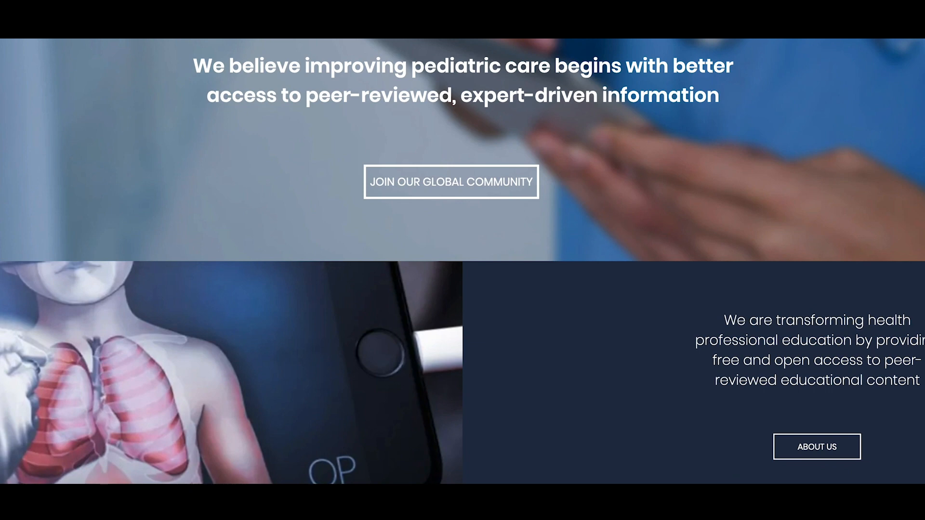
scroll(down, 3)
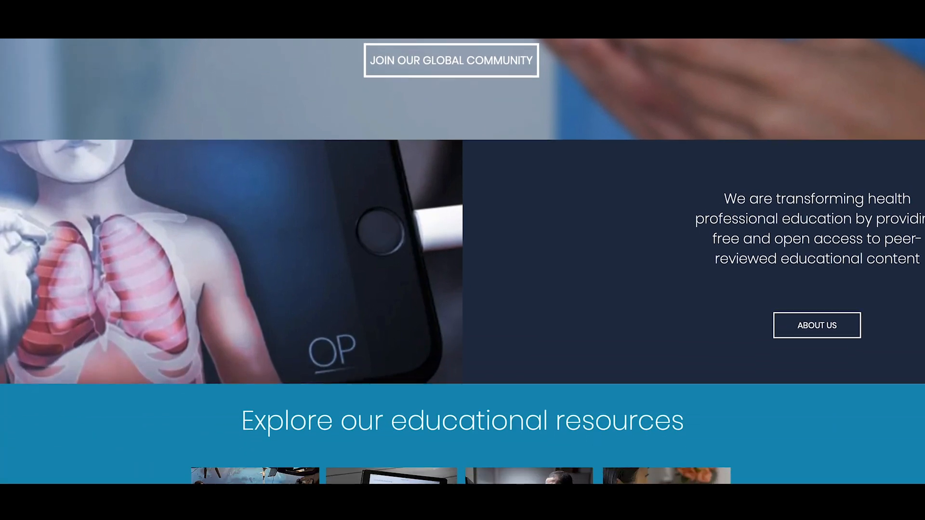
scroll(down, 3)
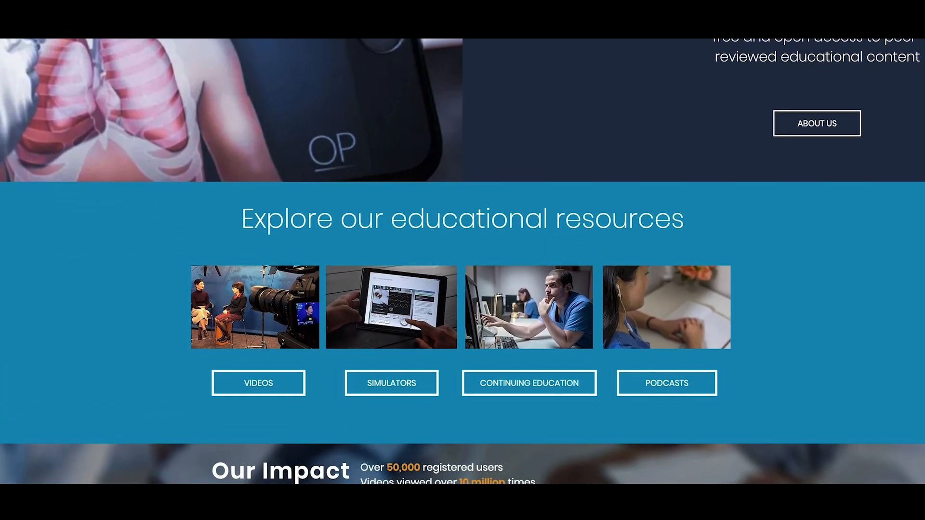
scroll(down, 3)
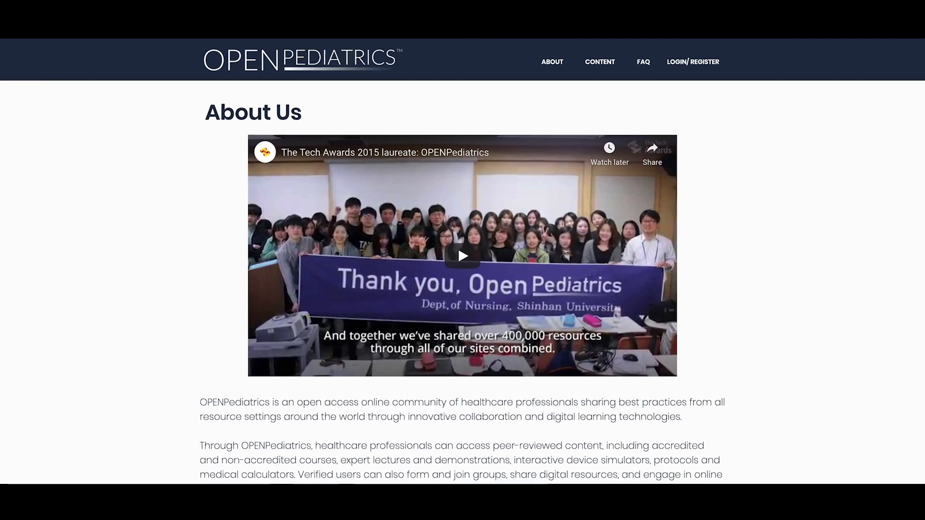
Step: View the Our Team page from the About menu, then return to the homepage via the logo
click(552, 62)
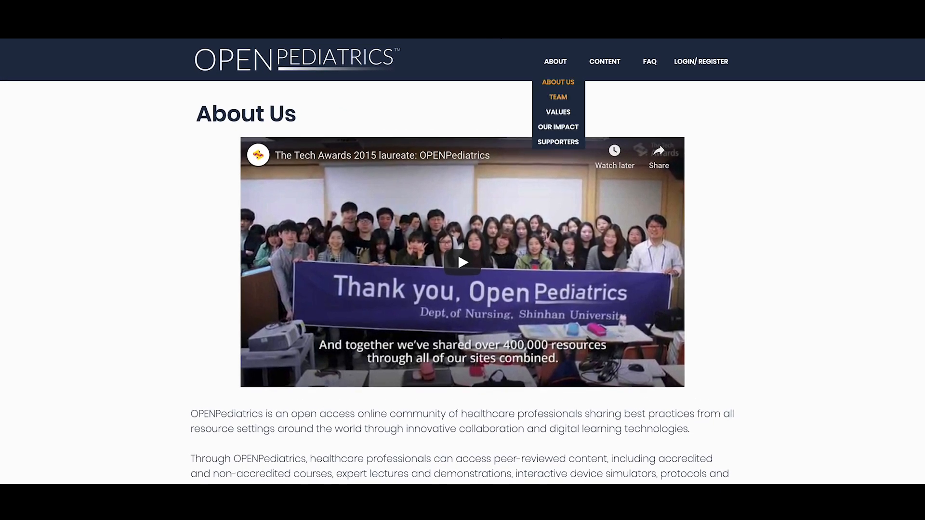
click(558, 97)
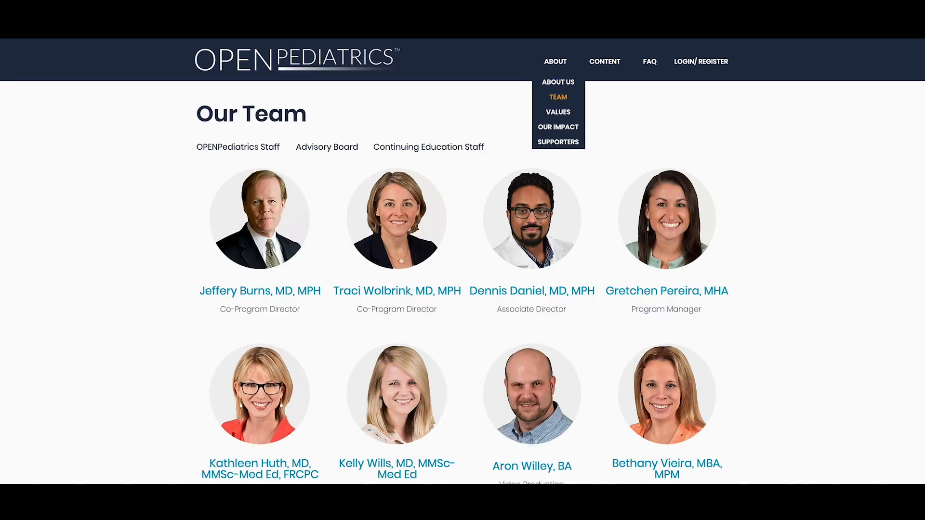
click(558, 127)
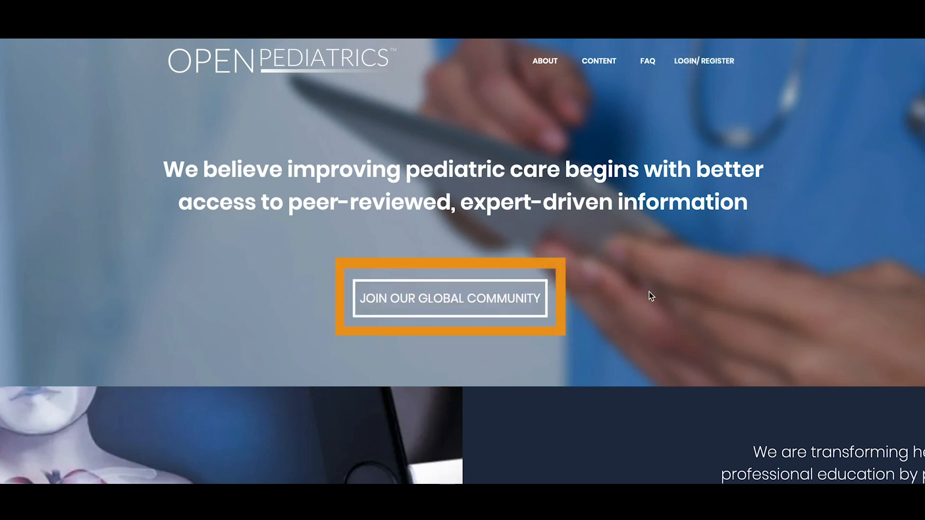
mouse_move(569, 317)
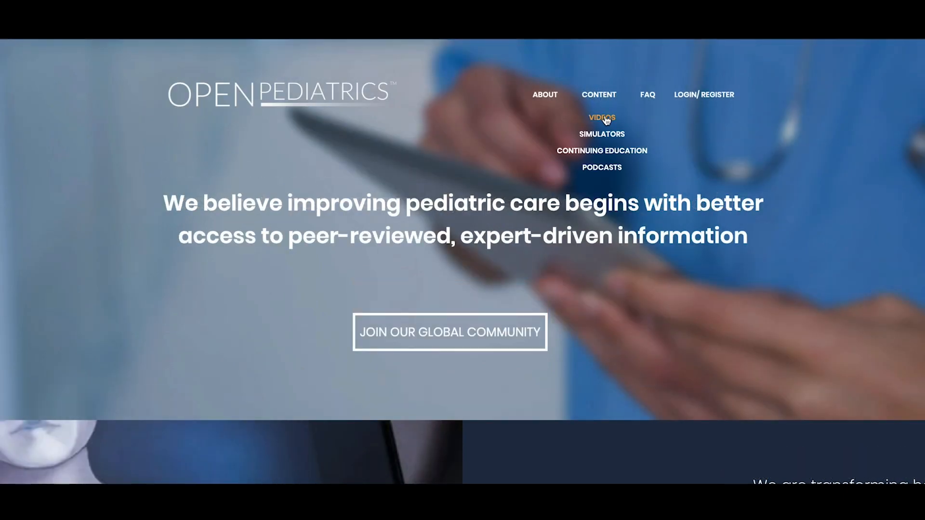
Step: Go to the Sign In form through LOGIN/REGISTER, with the email already filled
click(602, 117)
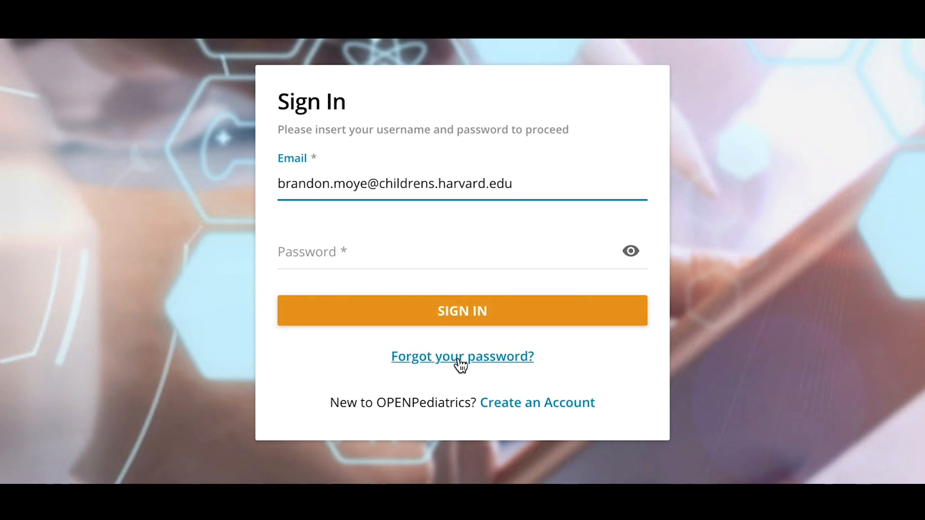
click(463, 357)
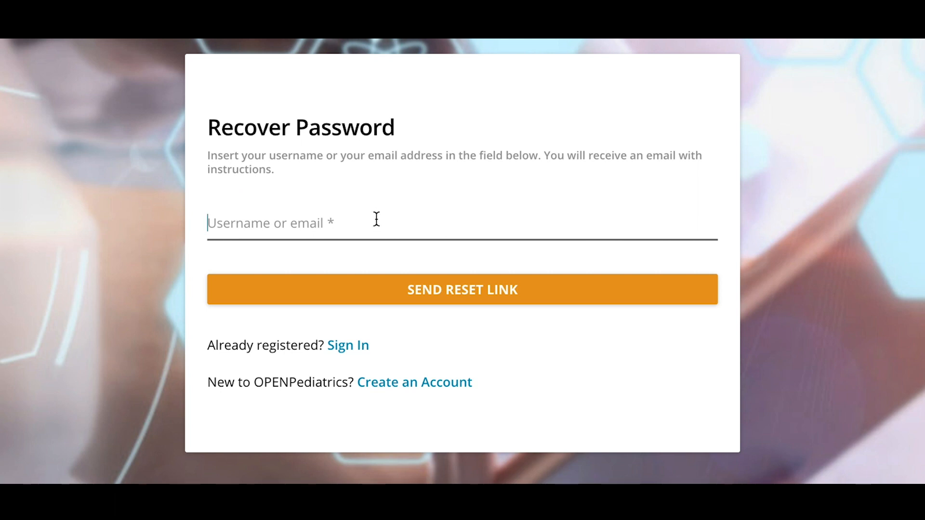
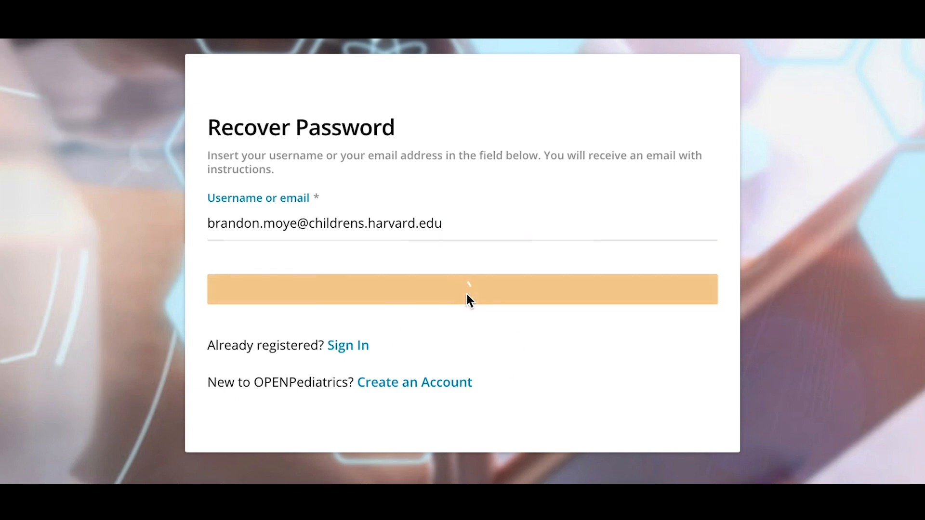
click(469, 290)
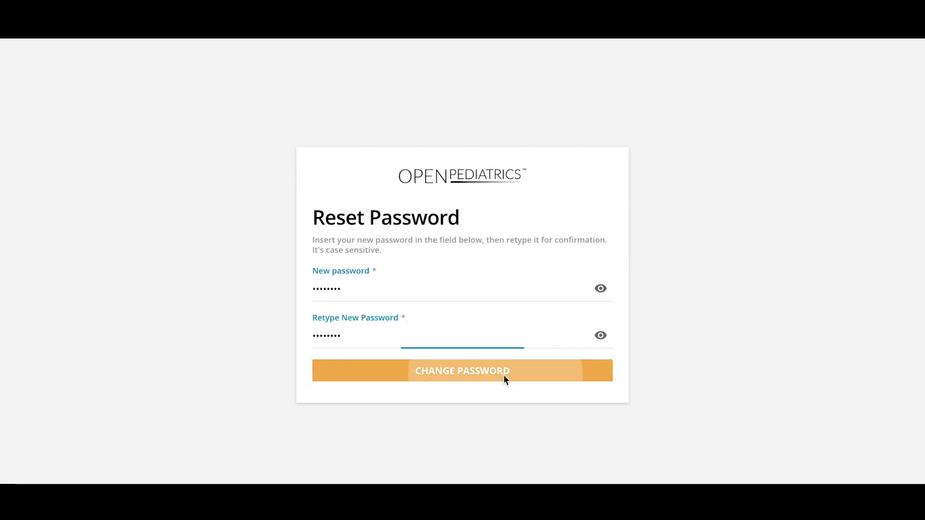
click(463, 370)
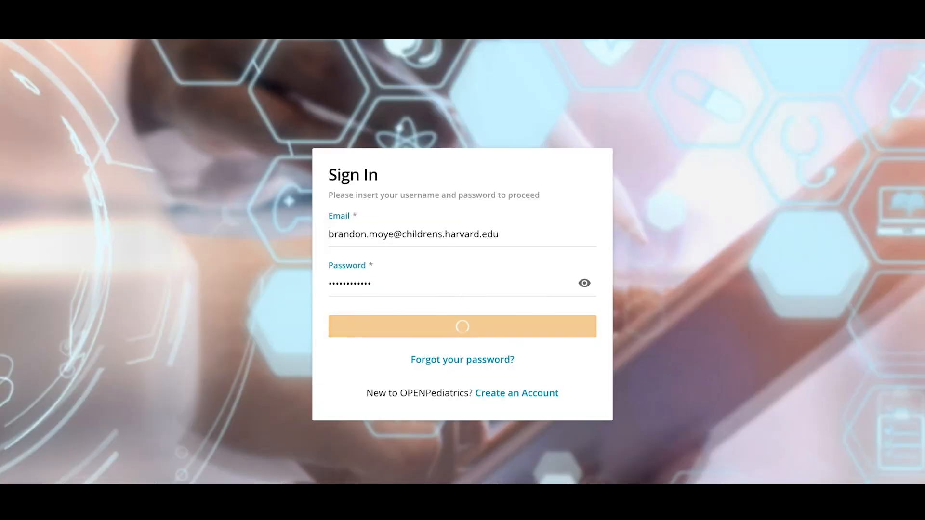
Step: Sign in, set profession Respiratory Therapist and specialty Critical Care, reach suggested content
click(463, 326)
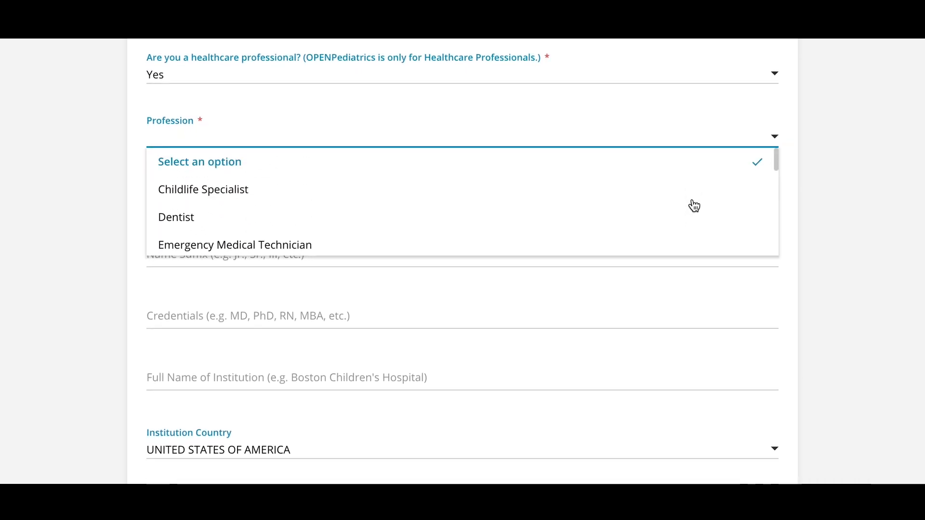
scroll(down, 3)
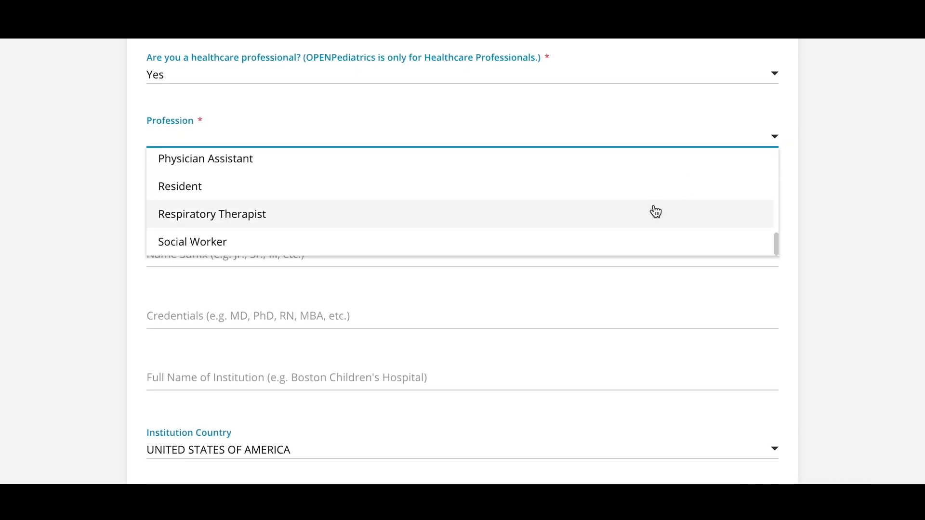
click(212, 214)
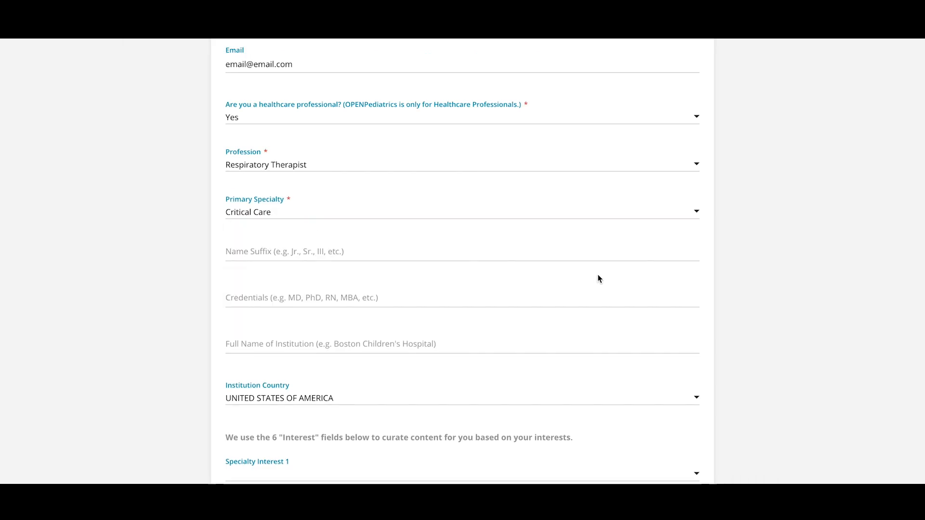
scroll(down, 3)
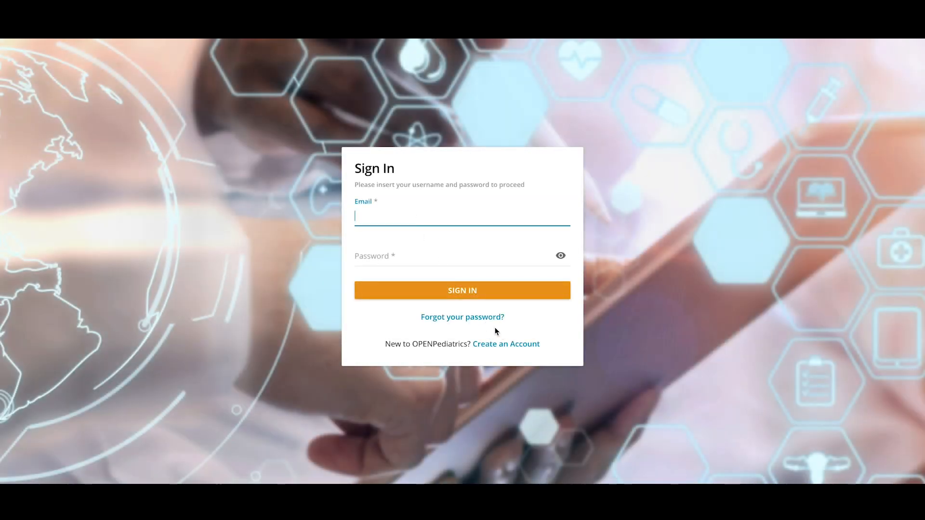
click(506, 344)
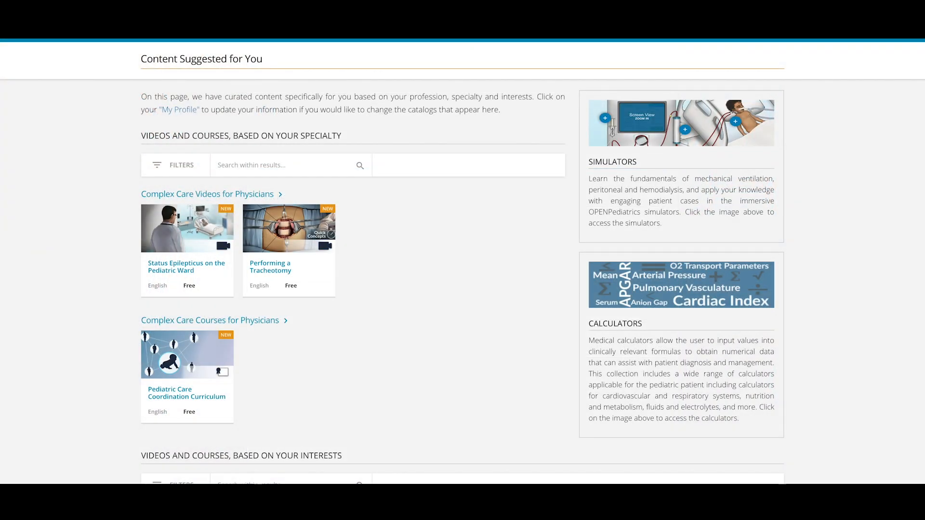
scroll(down, 3)
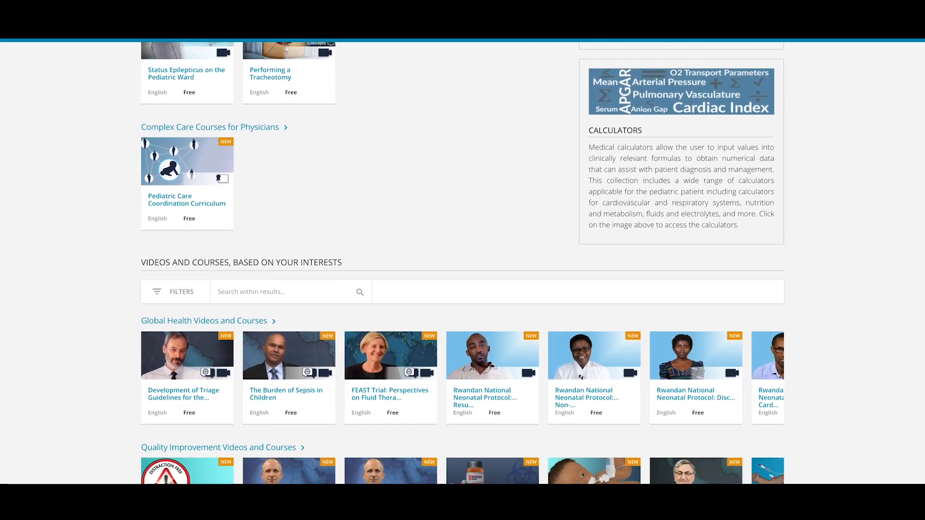
scroll(down, 3)
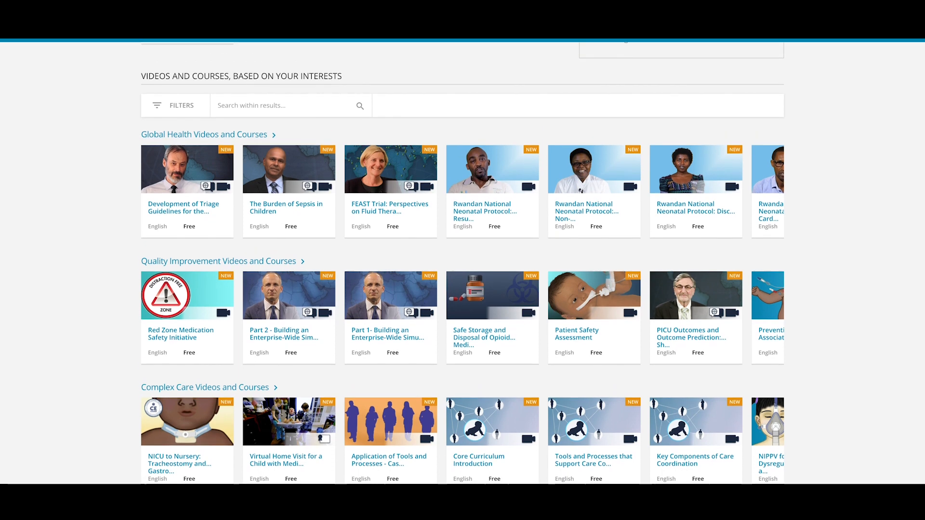
scroll(up, 3)
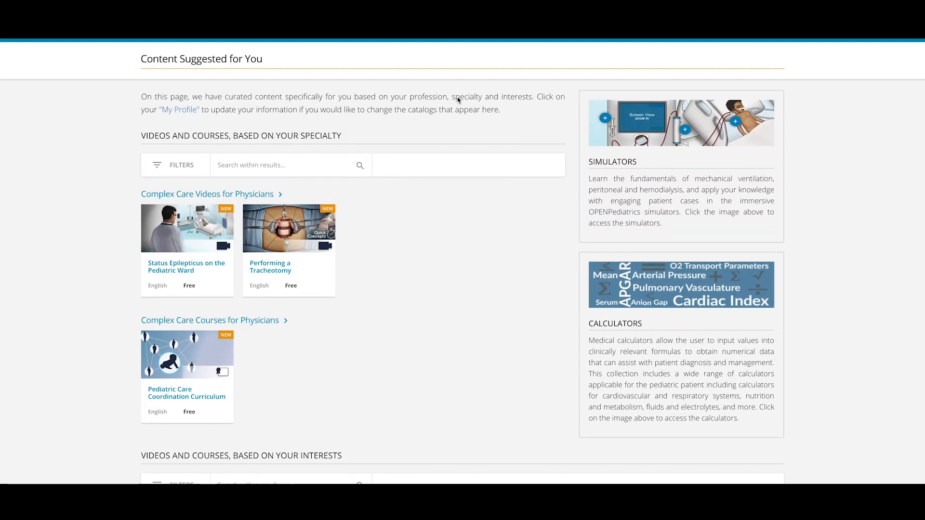
mouse_move(189, 114)
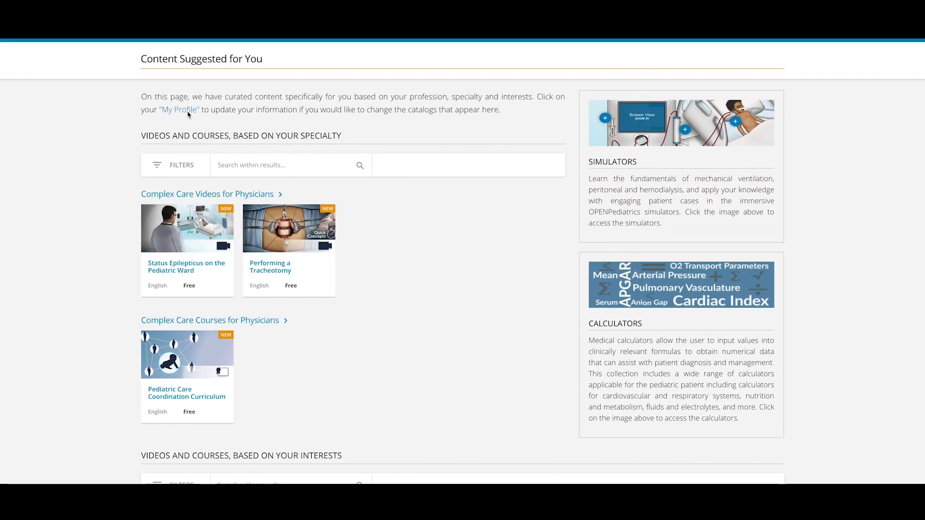
mouse_move(551, 67)
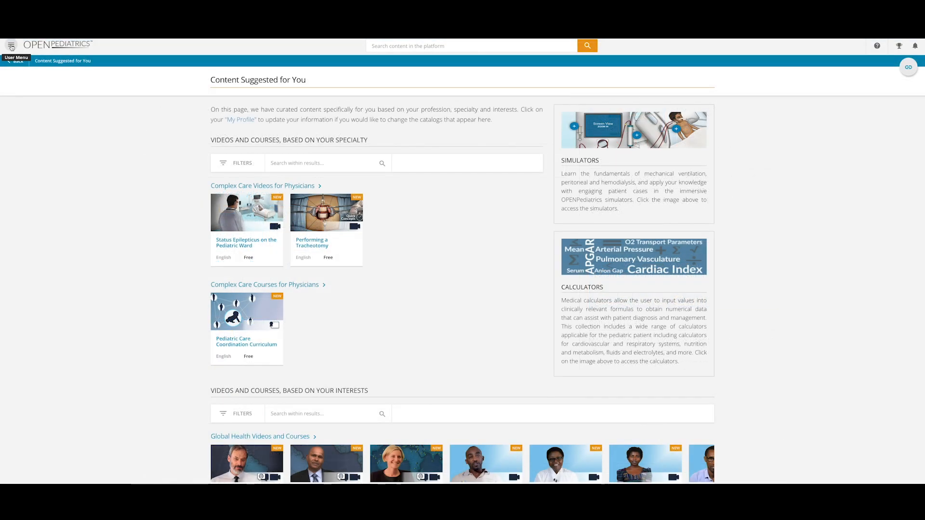
Step: Go to the Simulators page from the User Menu and scroll through its listings
click(11, 44)
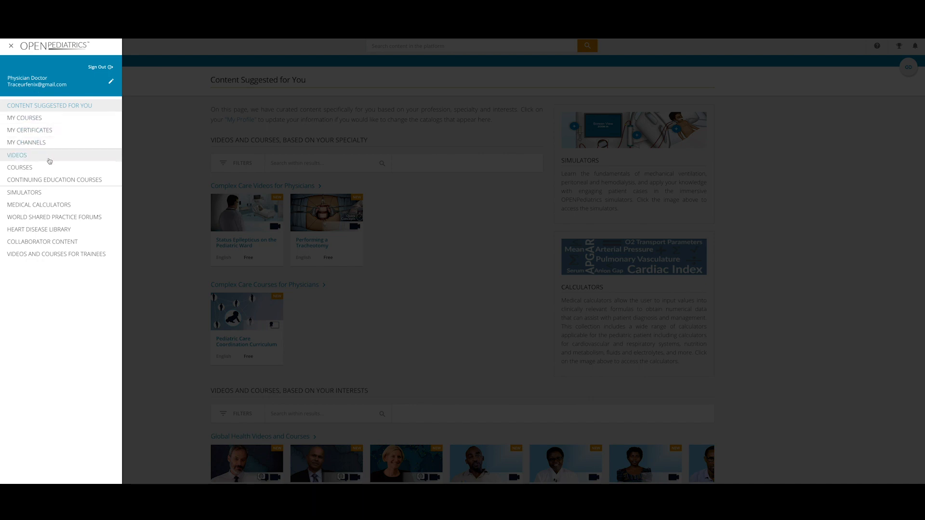
click(24, 192)
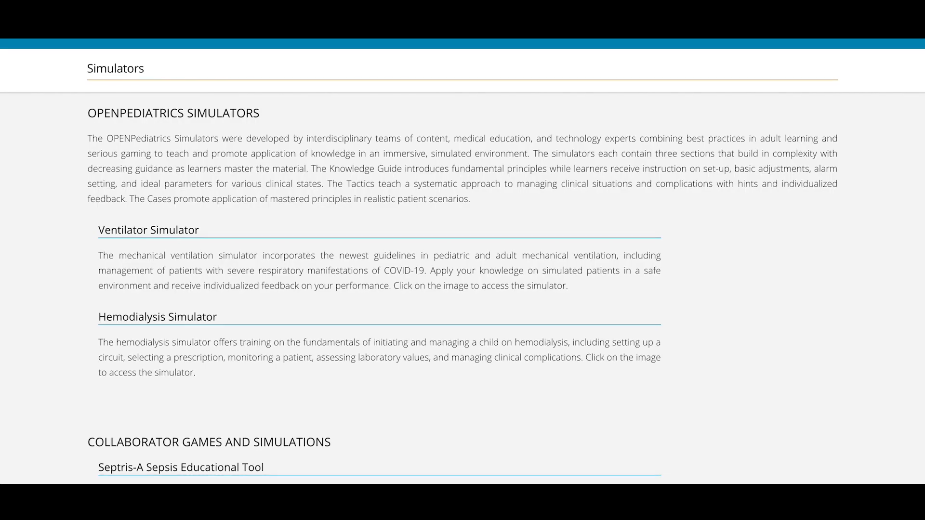
scroll(down, 3)
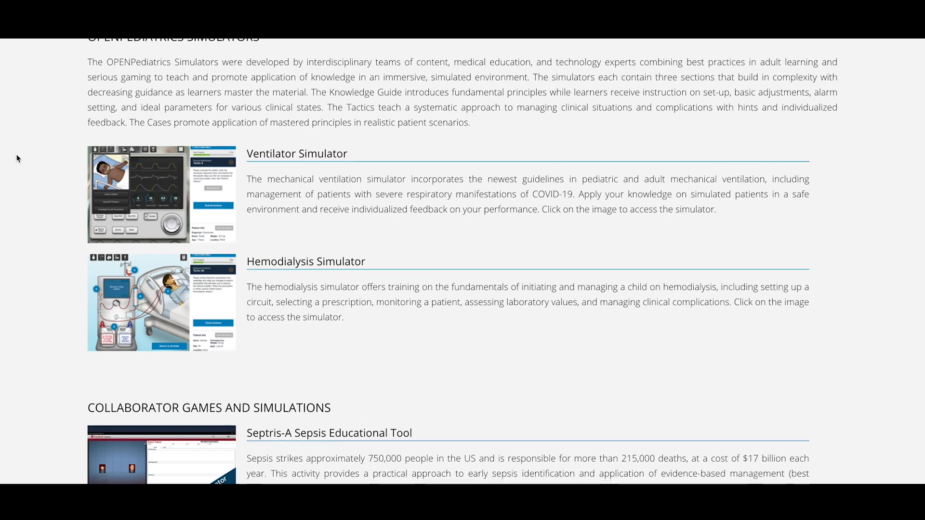
scroll(down, 3)
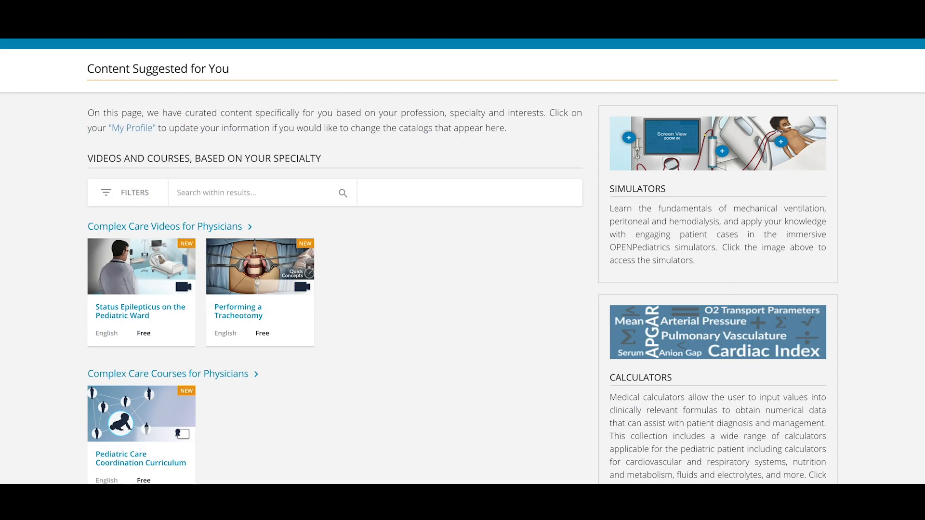
scroll(down, 3)
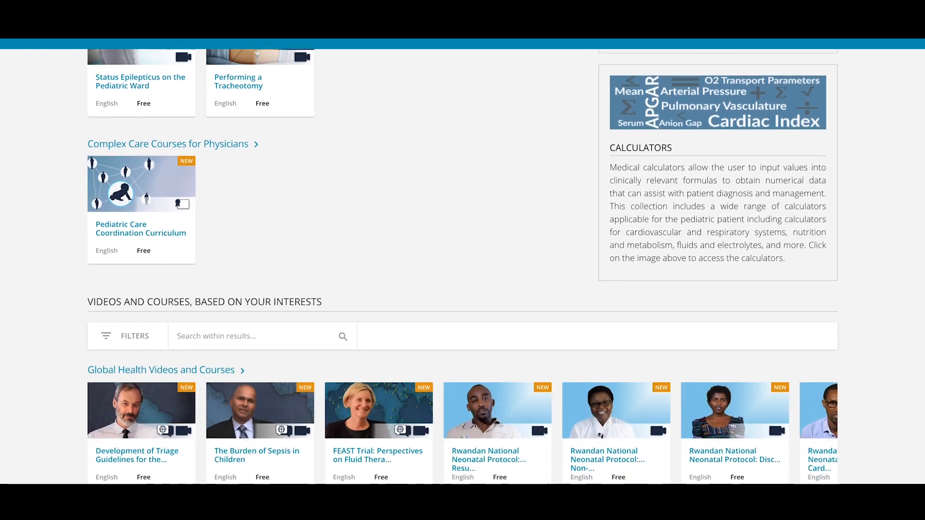
scroll(down, 3)
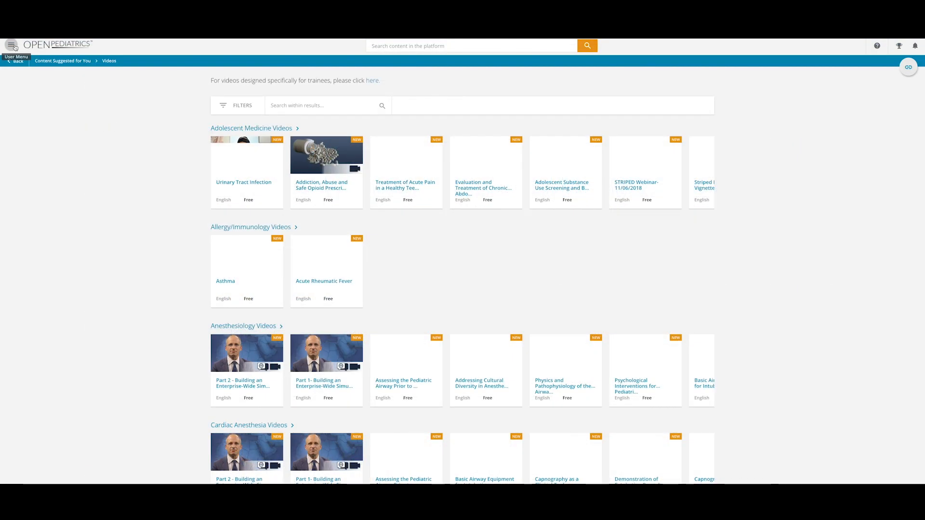
Step: Go to My Channels and view the Sample Channel's Sample Zoom Meeting item
click(14, 45)
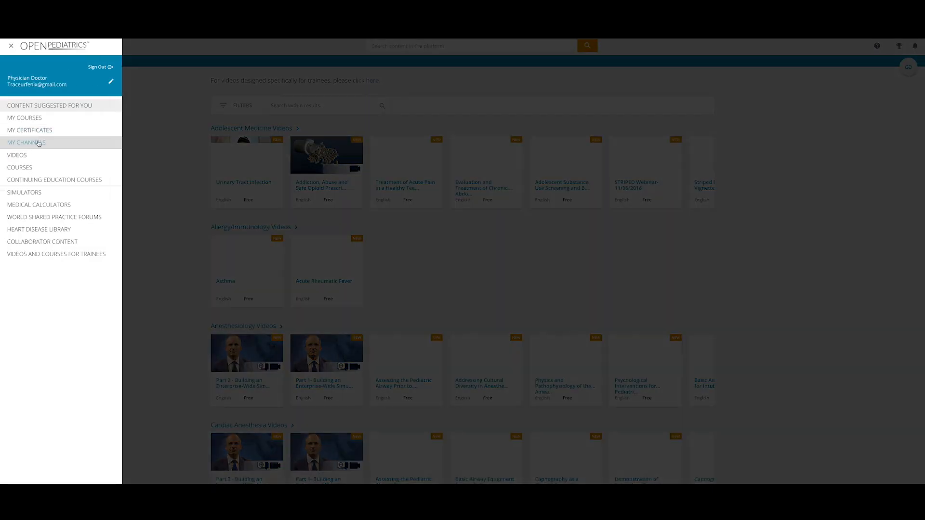
click(26, 142)
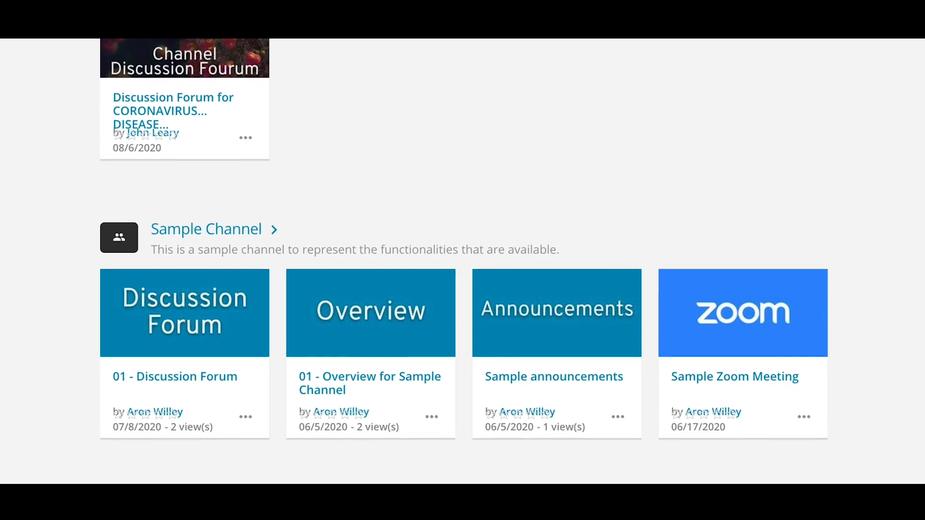
mouse_move(50, 345)
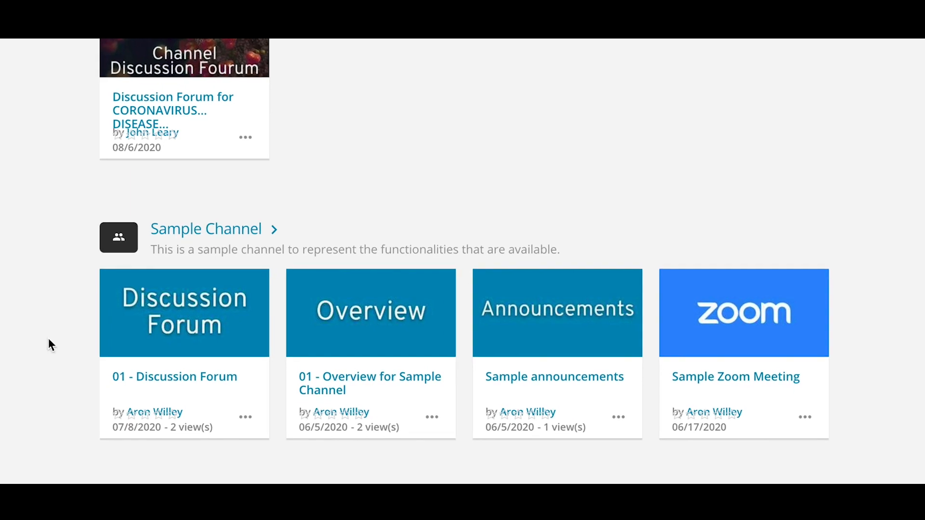
mouse_move(693, 340)
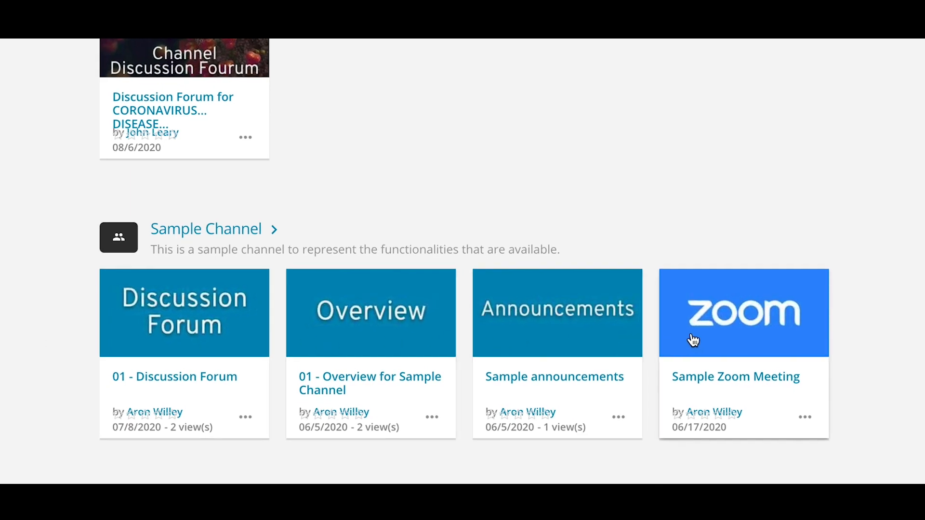
click(742, 313)
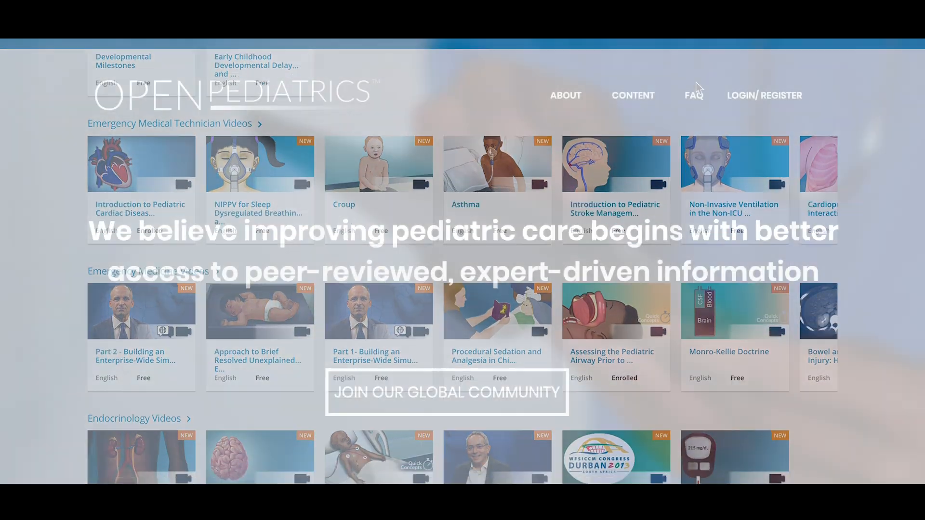
Step: Read the FAQ page, then scroll the homepage to educational resources and Our Impact
scroll(up, 3)
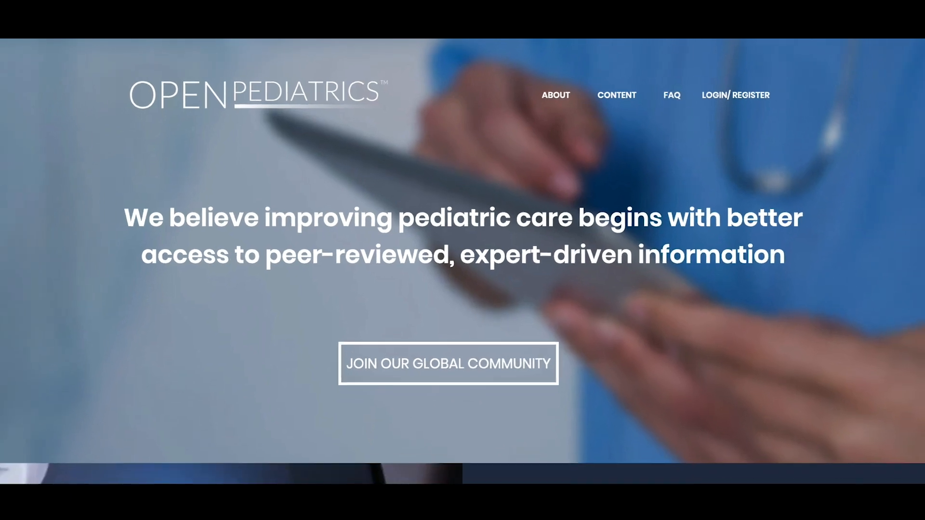
click(672, 95)
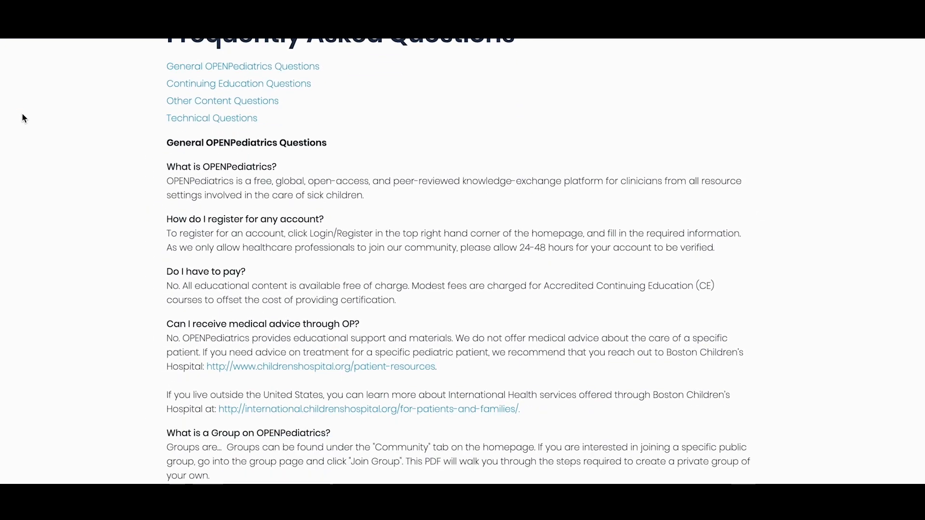
scroll(down, 3)
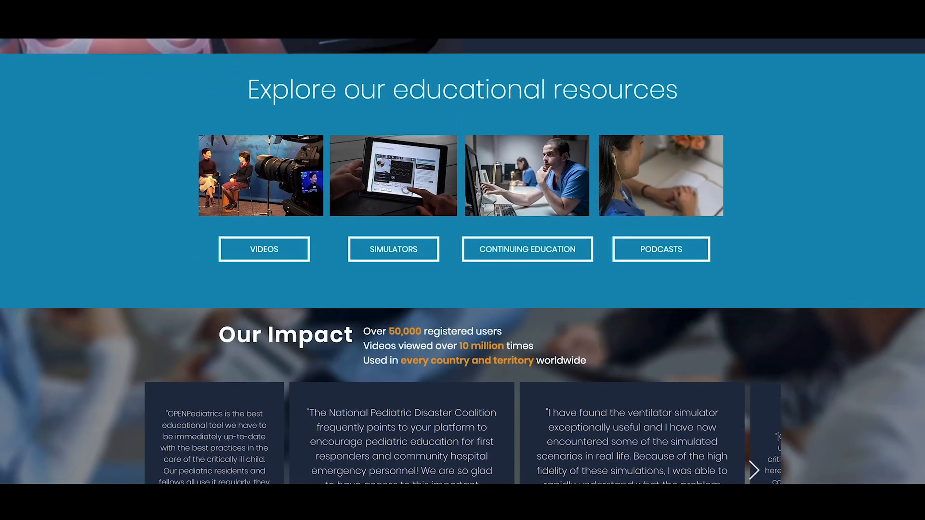
scroll(down, 3)
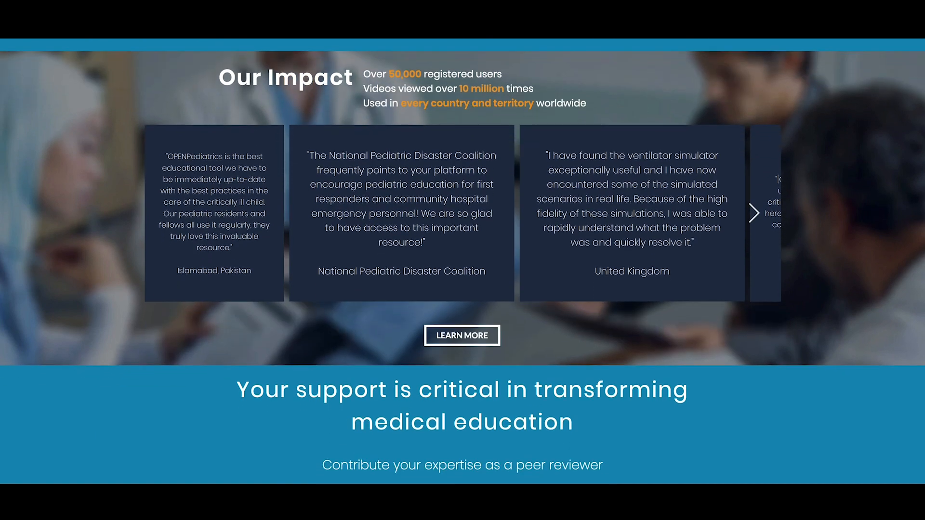